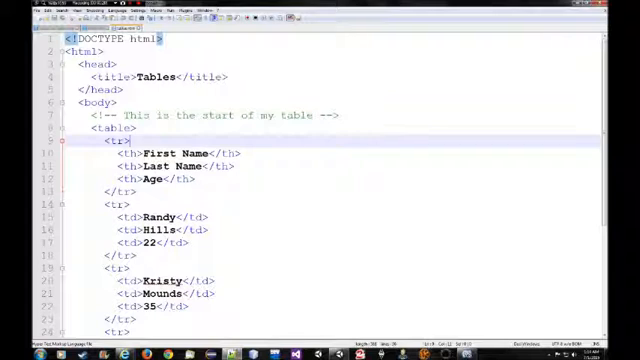
- Inspect the First Name, Last Name, Age header rows of the unstyled basic table
{"action": "left_click_drag", "start_coordinate": [120, 152], "coordinate": [200, 179]}
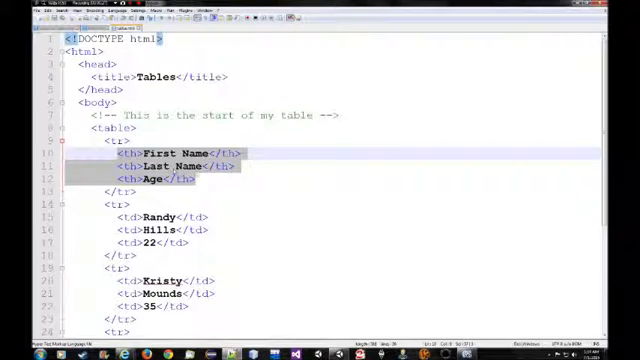
{"action": "left_click", "coordinate": [186, 178]}
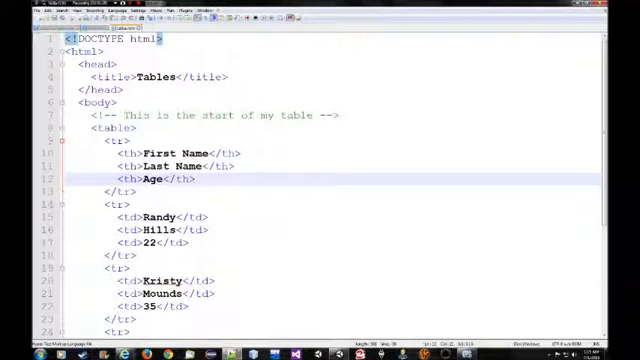
{"action": "scroll", "scroll_direction": "down", "scroll_amount": 3}
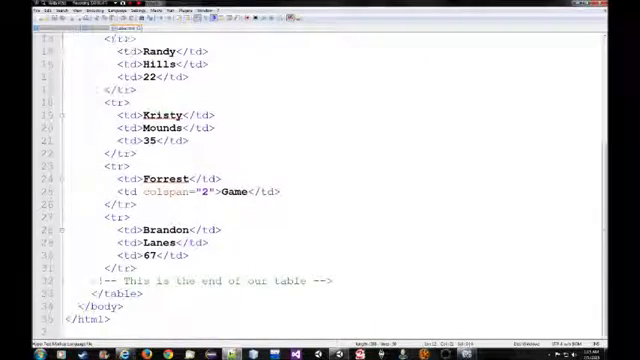
{"action": "scroll", "scroll_direction": "up", "scroll_amount": 3}
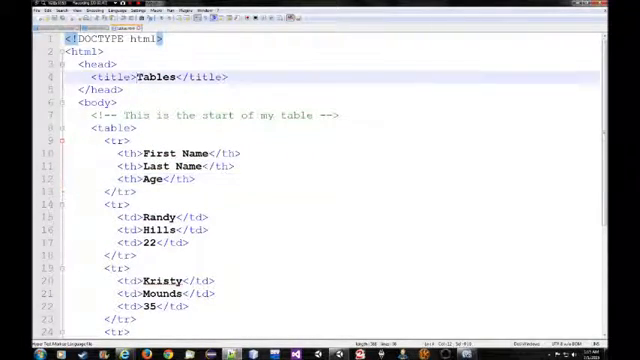
{"action": "type", "text": "Basic"}
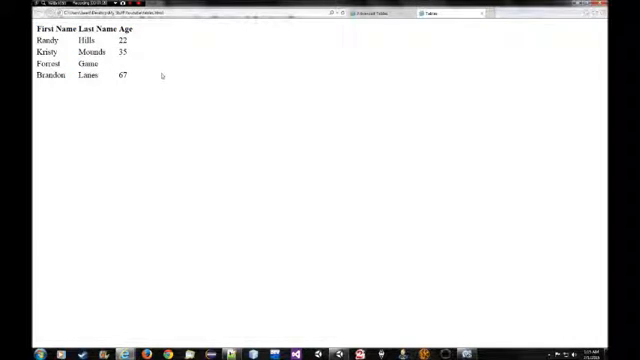
{"action": "mouse_move", "coordinate": [168, 72]}
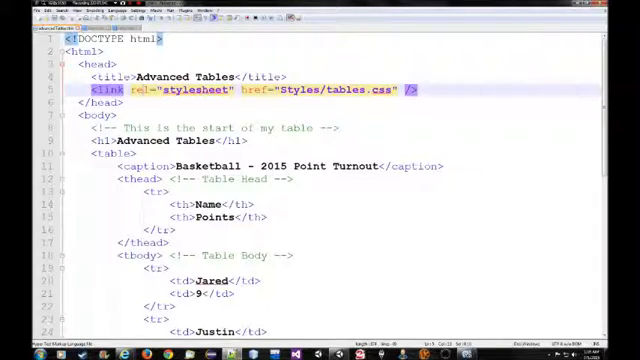
- Scroll through the Advanced Tables markup: stylesheet link, caption, Name/Points head, Jared and Justin rows
{"action": "scroll", "scroll_direction": "down", "scroll_amount": 3}
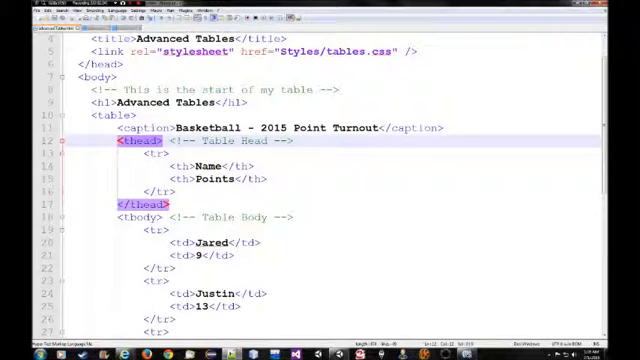
{"action": "scroll", "scroll_direction": "down", "scroll_amount": 3}
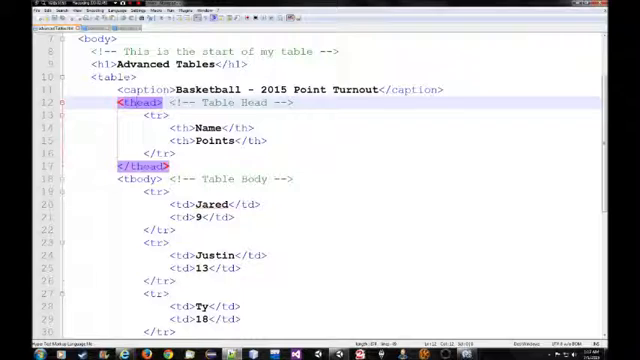
{"action": "scroll", "scroll_direction": "down", "scroll_amount": 3}
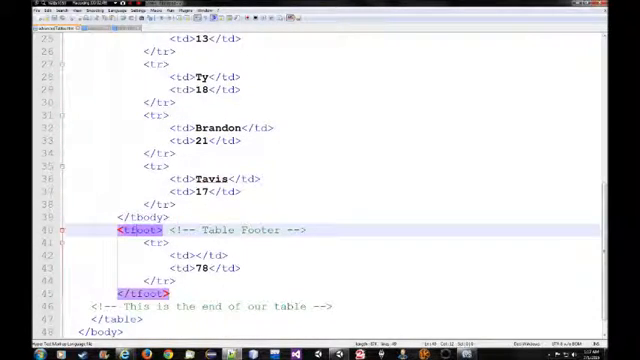
{"action": "scroll", "scroll_direction": "up", "scroll_amount": 3}
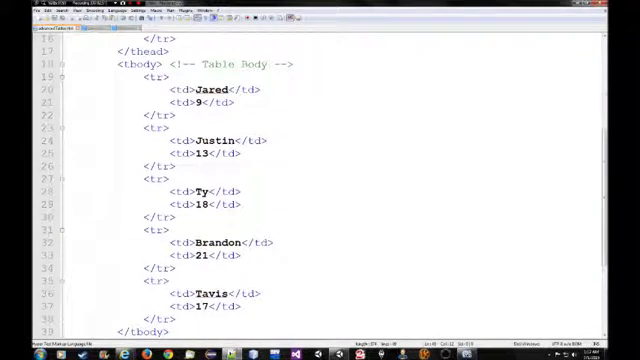
{"action": "scroll", "scroll_direction": "up", "scroll_amount": 3}
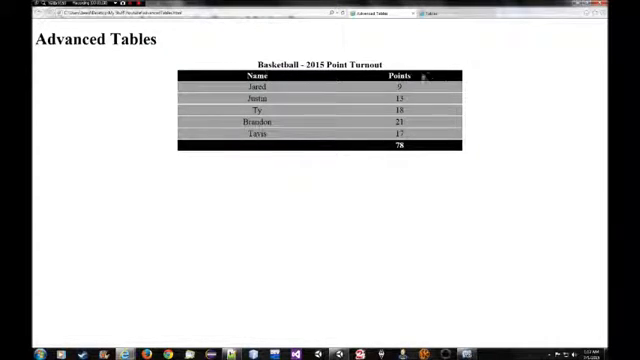
- Highlight the Name and Points header words in the styled basketball points table
{"action": "double_click", "coordinate": [247, 78]}
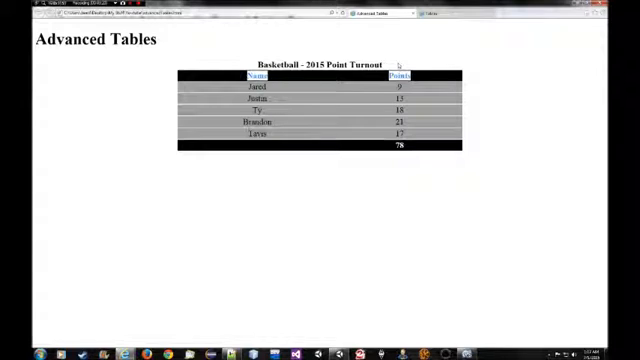
{"action": "double_click", "coordinate": [328, 63]}
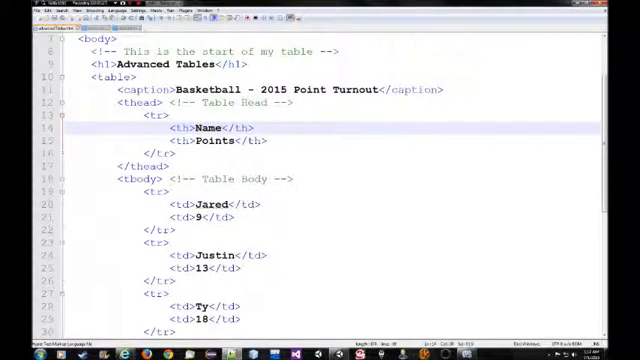
{"action": "scroll", "scroll_direction": "down", "scroll_amount": 3}
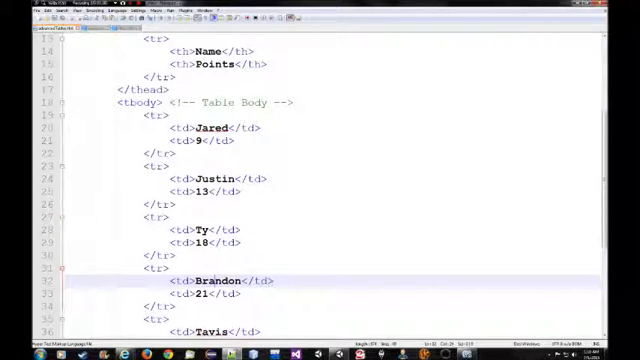
{"action": "scroll", "scroll_direction": "down", "scroll_amount": 3}
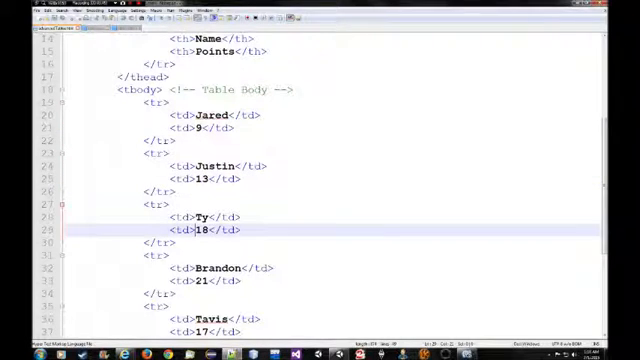
{"action": "scroll", "scroll_direction": "down", "scroll_amount": 3}
{"action": "type", "text": "</tfoot>"}
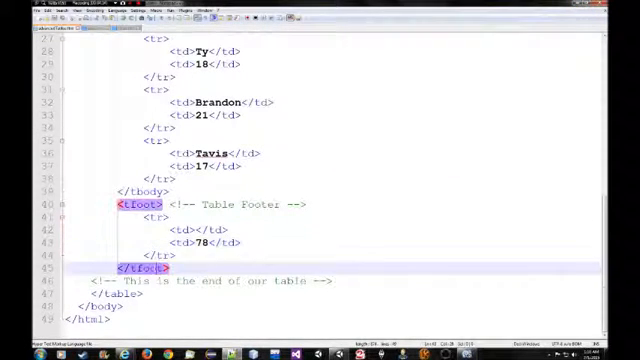
{"action": "scroll", "scroll_direction": "up", "scroll_amount": 3}
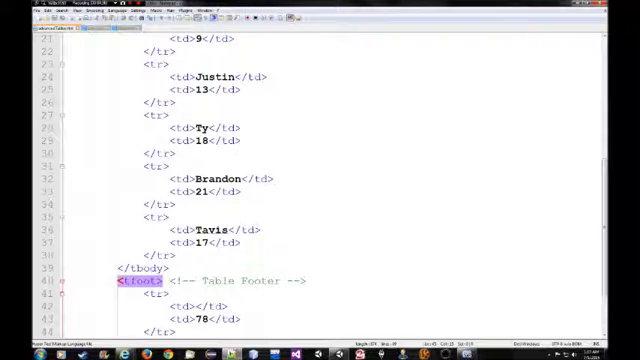
{"action": "scroll", "scroll_direction": "up", "scroll_amount": 3}
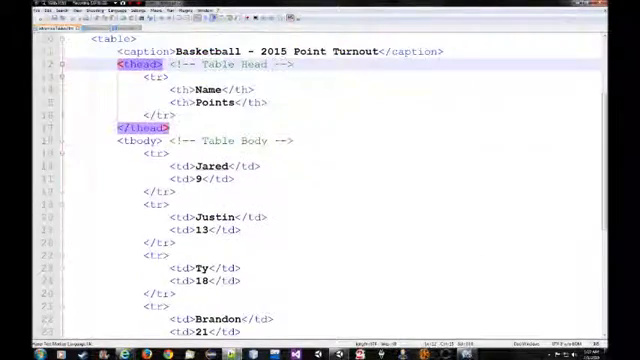
{"action": "scroll", "scroll_direction": "down", "scroll_amount": 3}
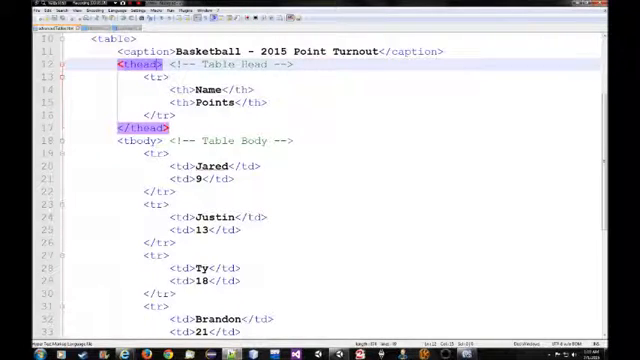
{"action": "scroll", "scroll_direction": "down", "scroll_amount": 3}
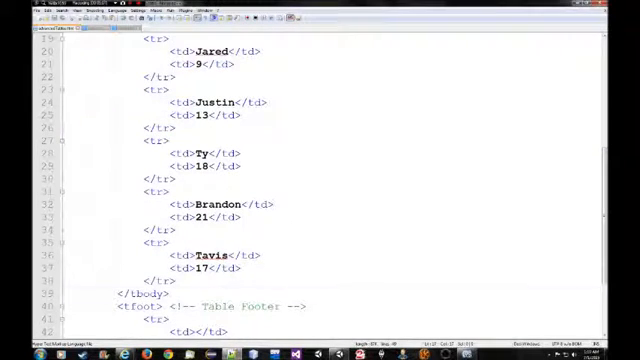
{"action": "scroll", "scroll_direction": "down", "scroll_amount": 3}
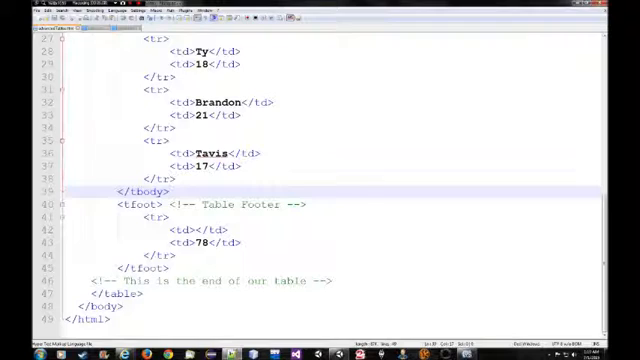
{"action": "scroll", "scroll_direction": "up", "scroll_amount": 3}
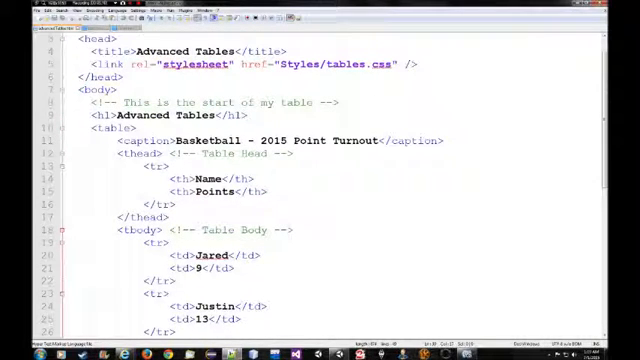
{"action": "double_click", "coordinate": [108, 128]}
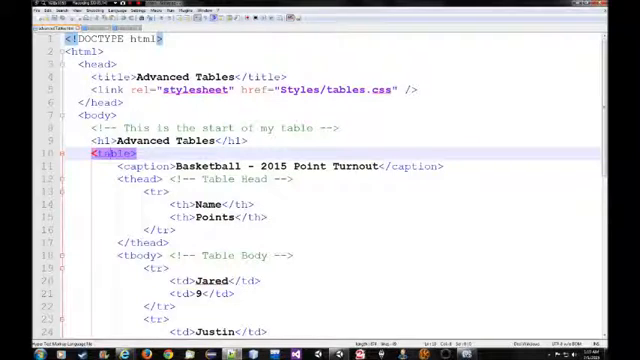
{"action": "scroll", "scroll_direction": "down", "scroll_amount": 3}
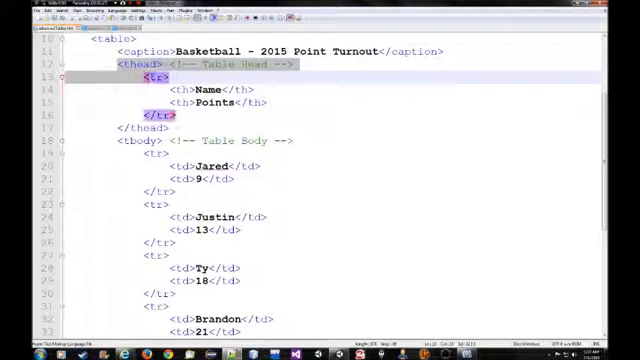
{"action": "scroll", "scroll_direction": "down", "scroll_amount": 3}
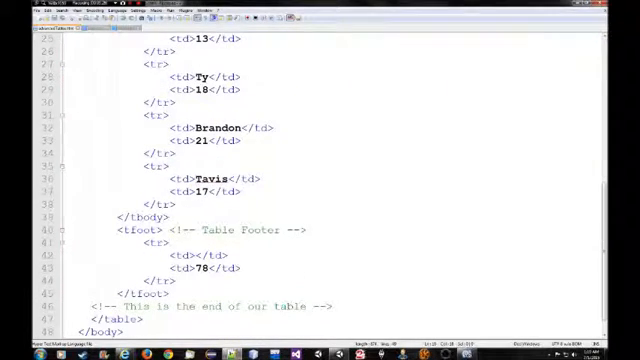
{"action": "scroll", "scroll_direction": "up", "scroll_amount": 3}
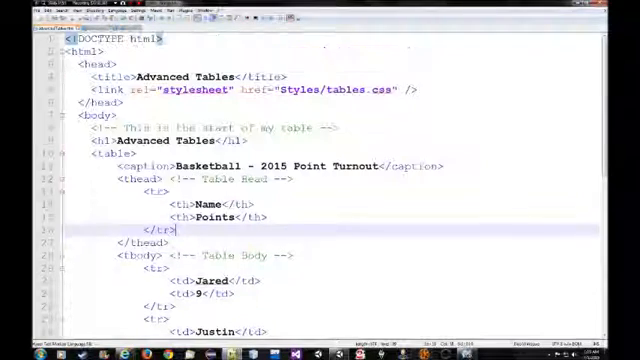